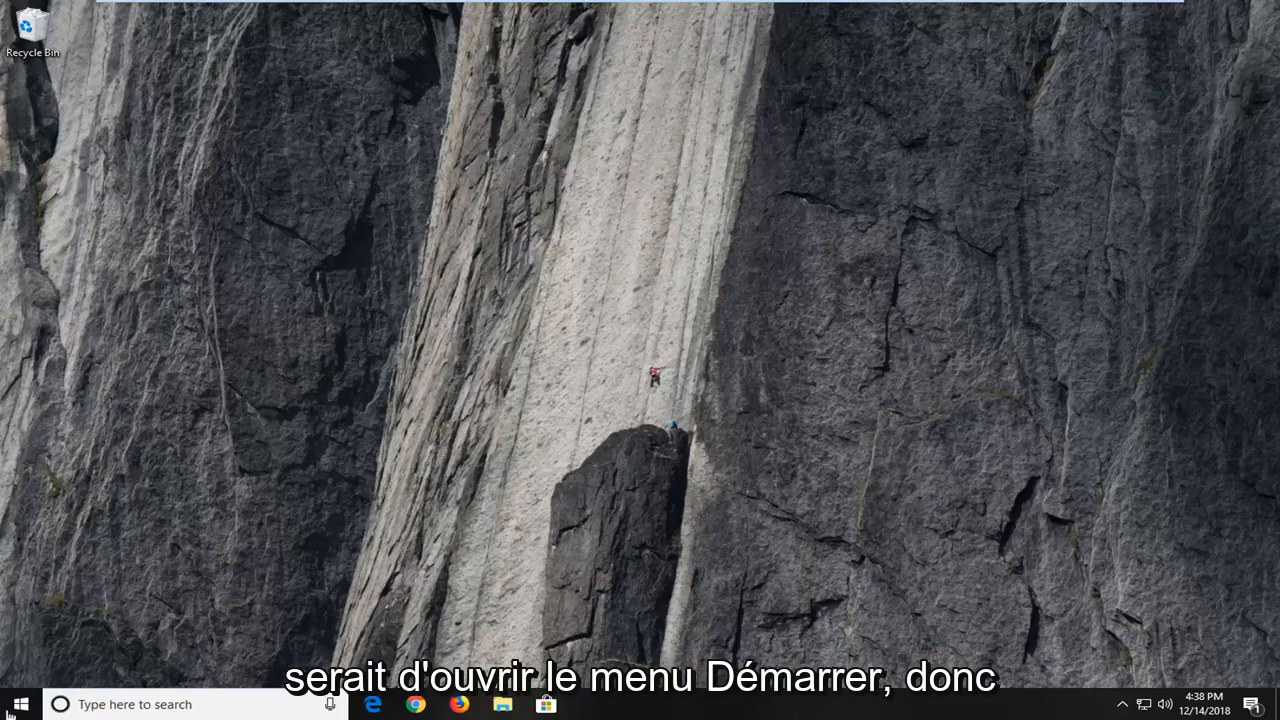
# Search Start for cmd and run Command Prompt as administrator, approving the UAC prompt
pyautogui.click(15, 704)
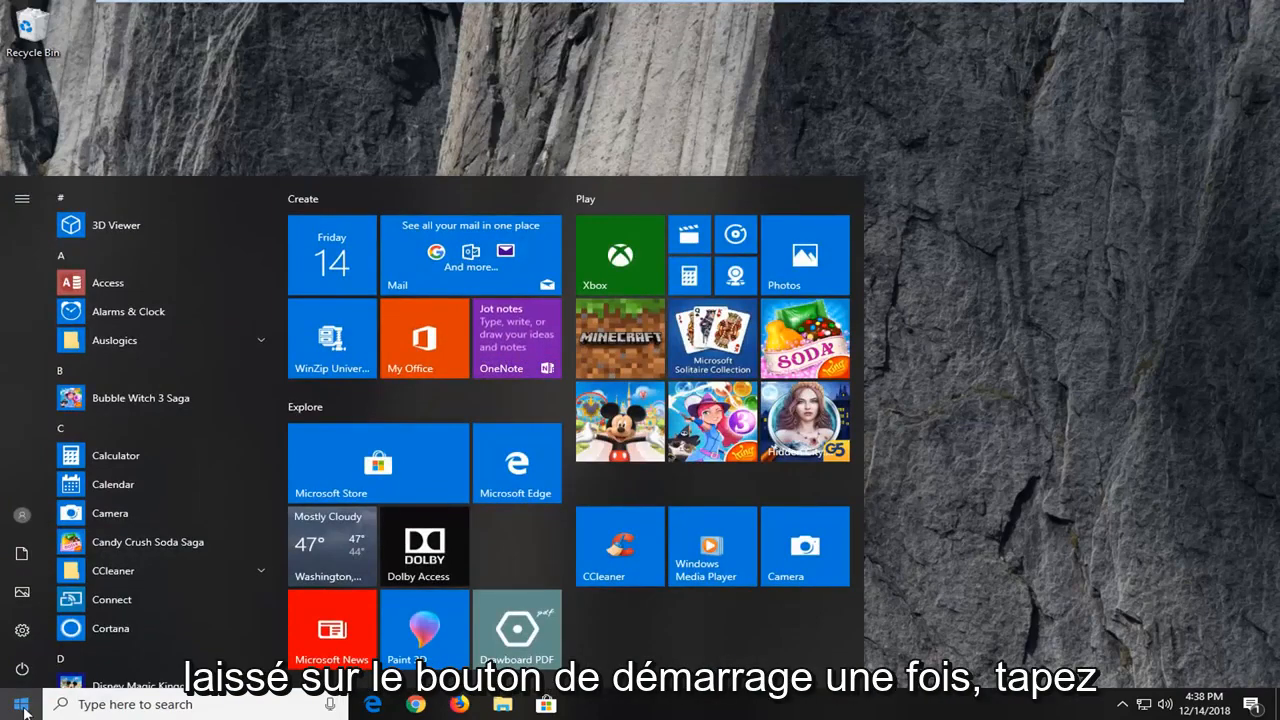
pyautogui.write('cmd')
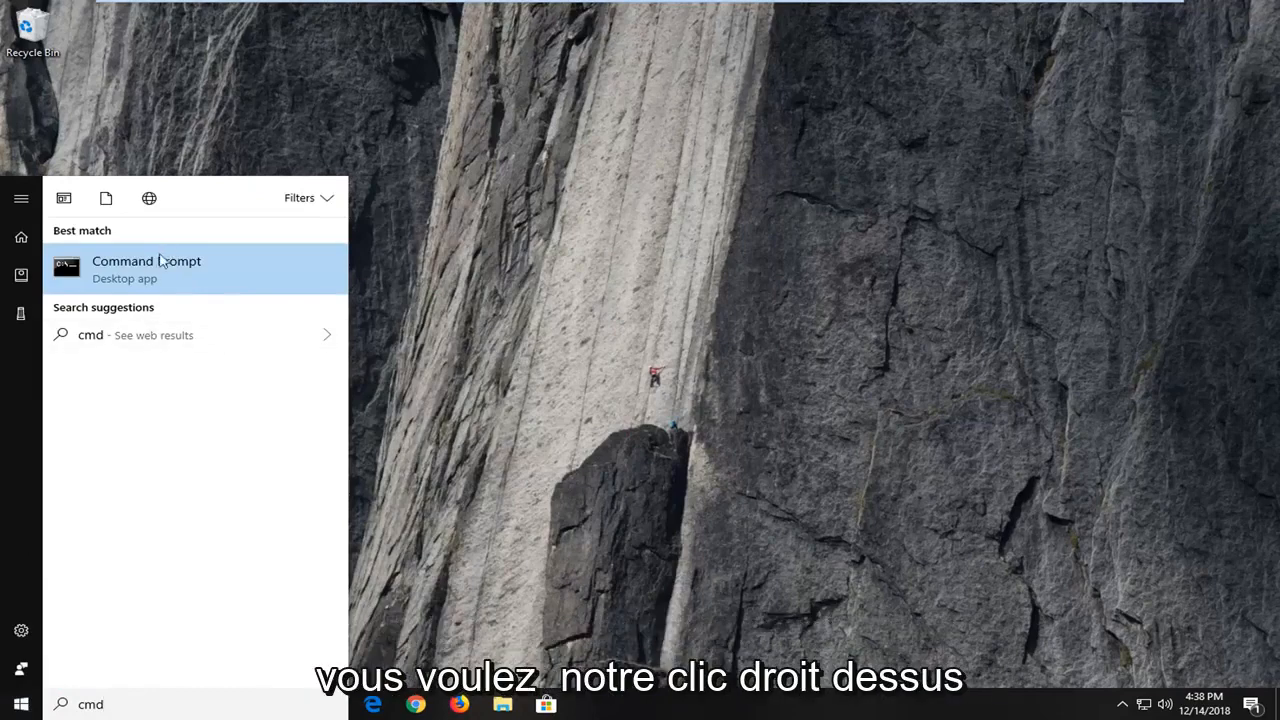
pyautogui.rightClick(146, 267)
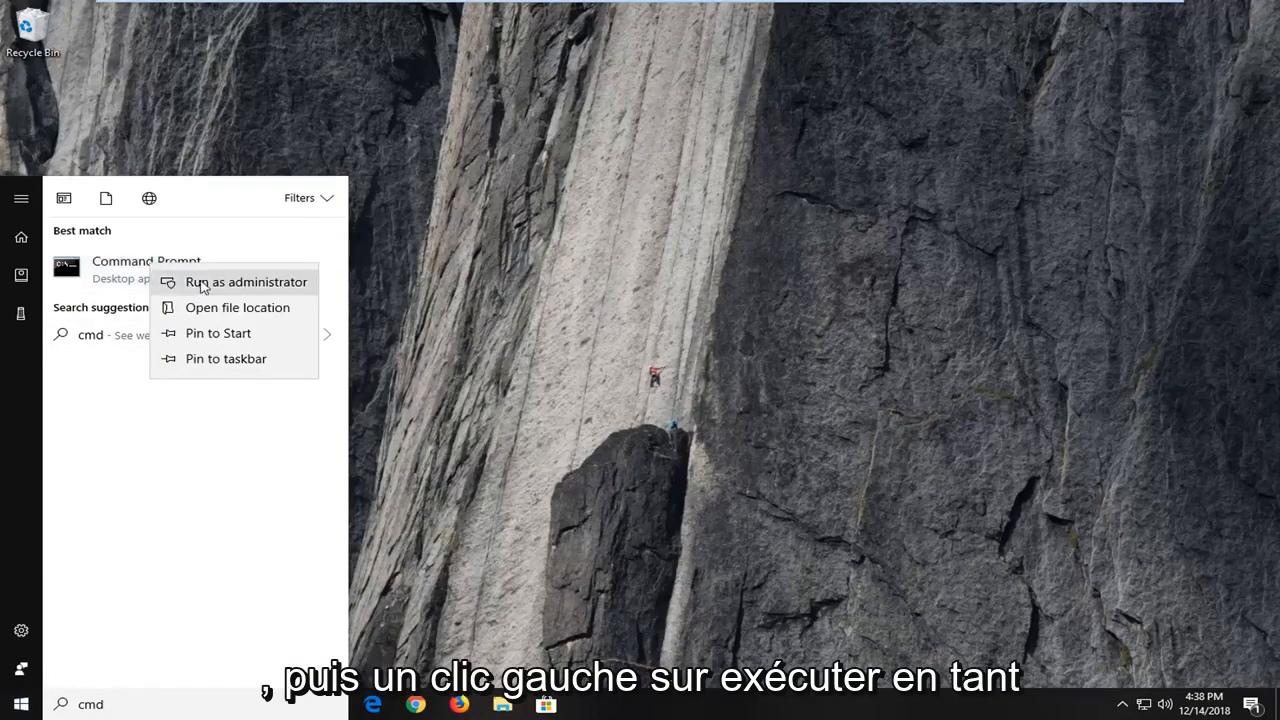
pyautogui.click(246, 281)
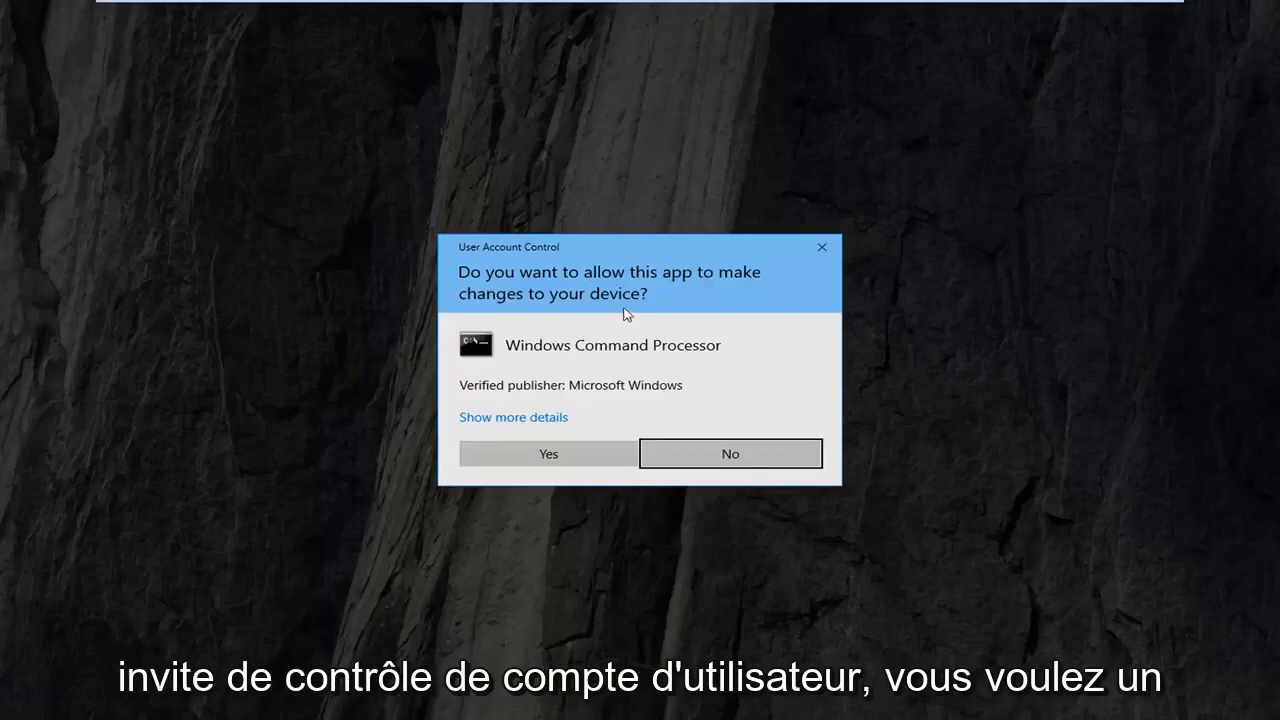
pyautogui.click(548, 453)
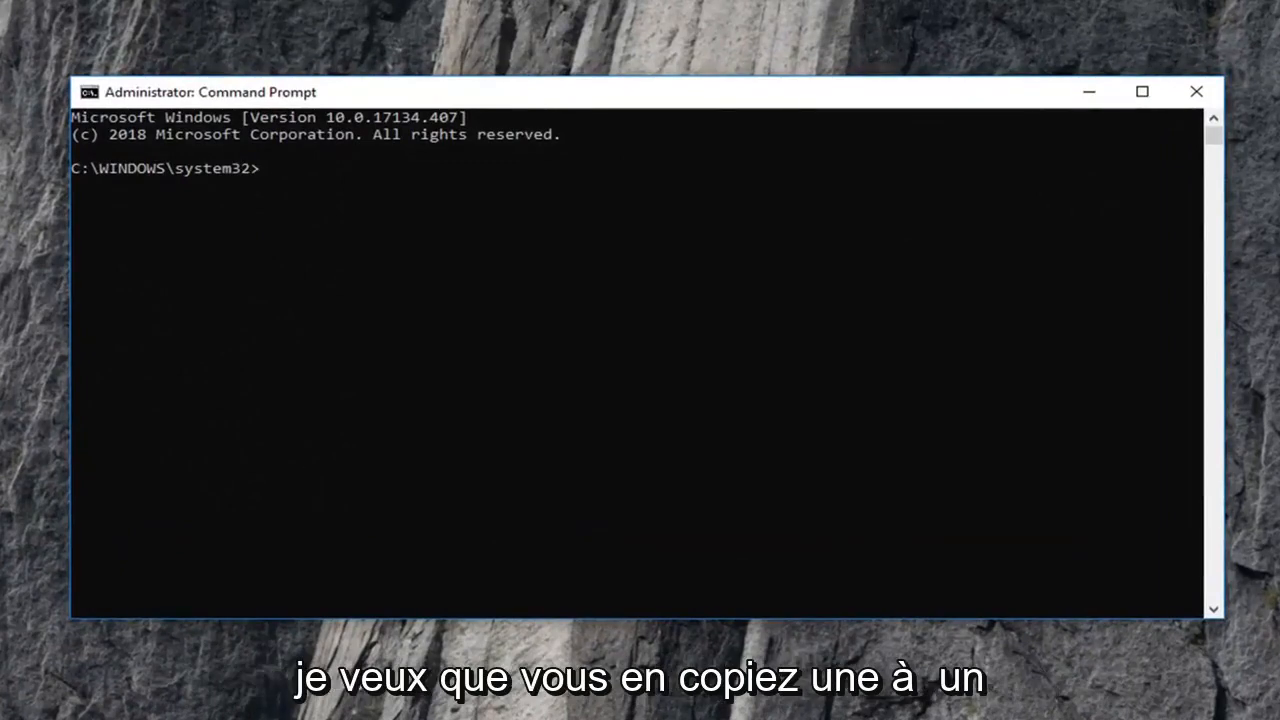
pyautogui.moveTo(740, 207)
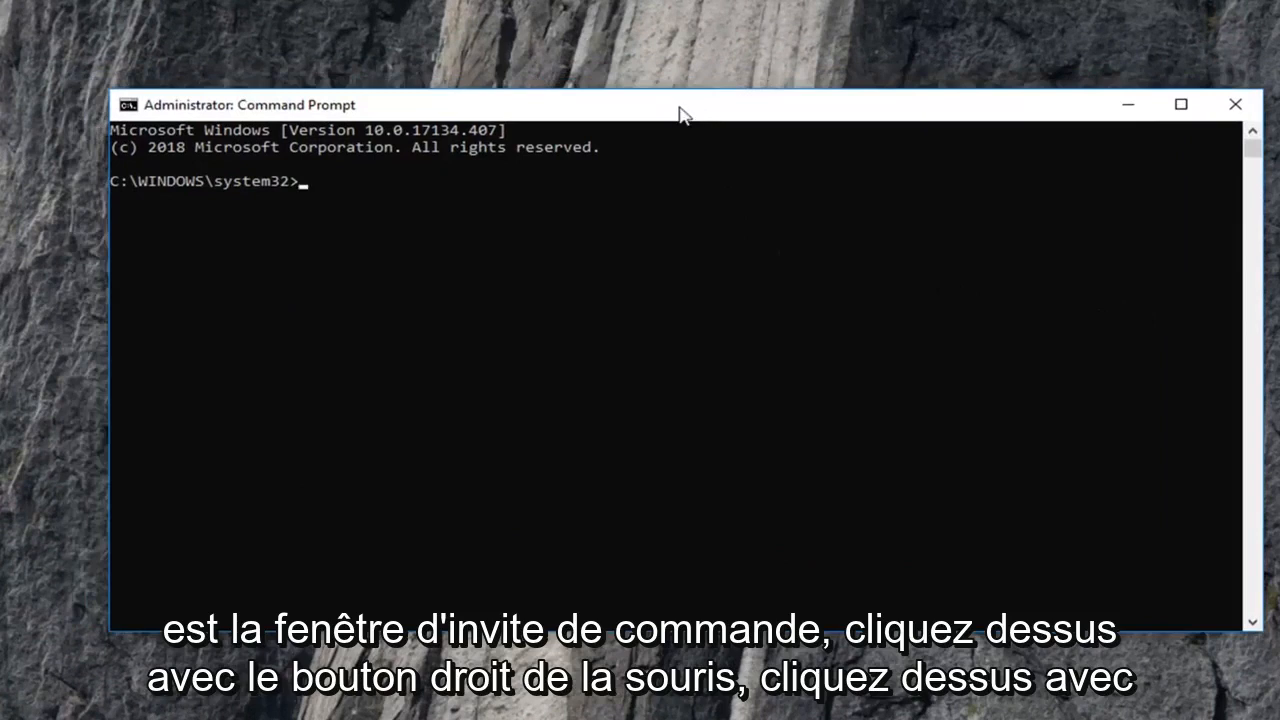
# Paste and run msiexec /unregister in the administrator Command Prompt
pyautogui.rightClick(685, 113)
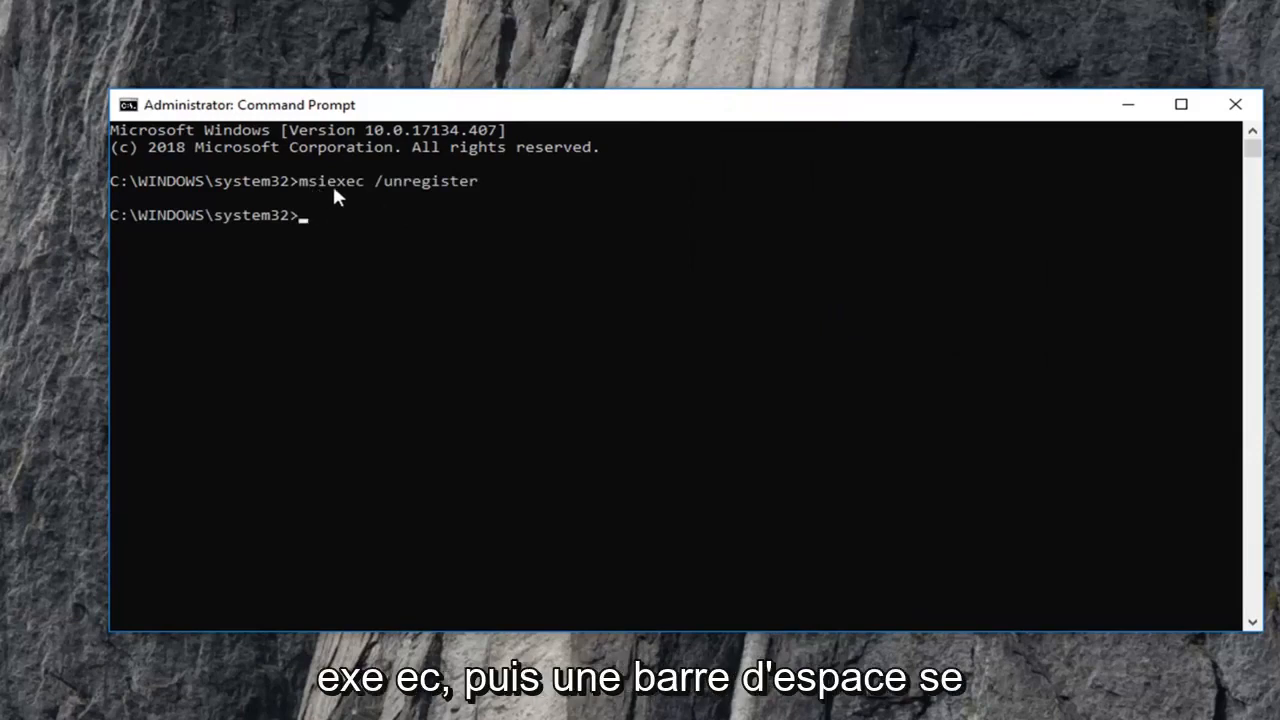
pyautogui.moveTo(368, 202)
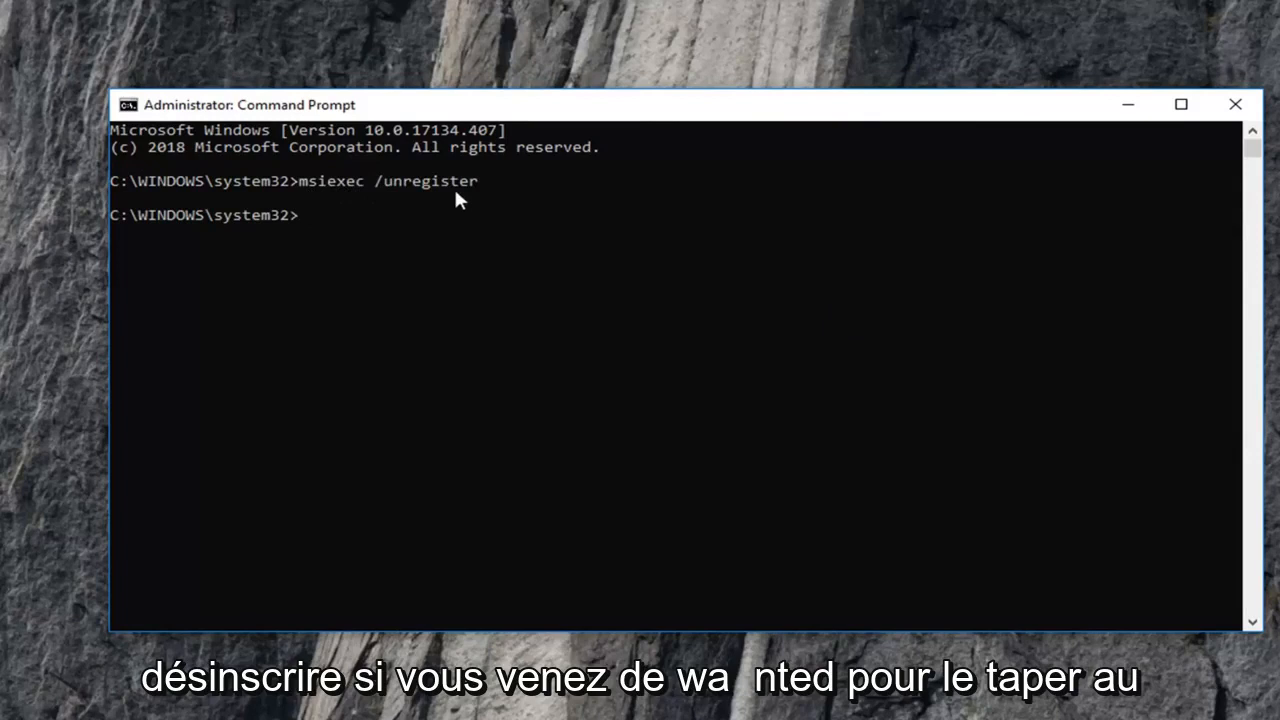
pyautogui.moveTo(360, 202)
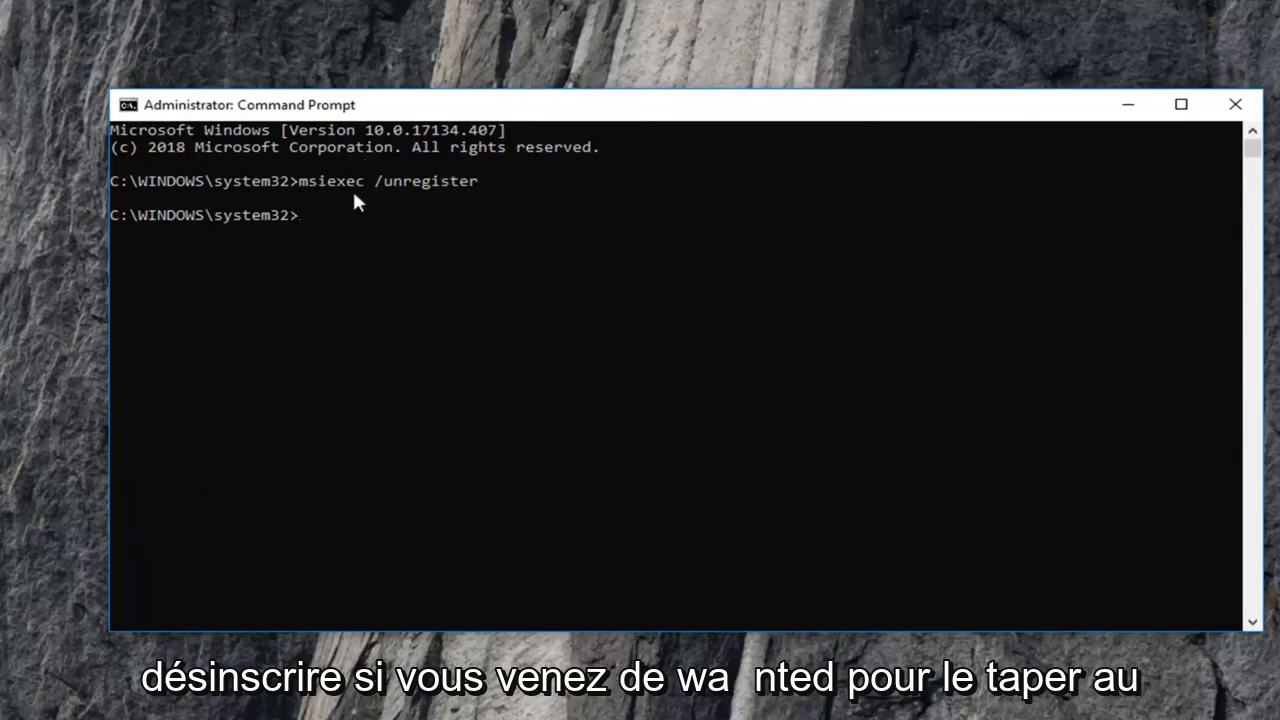
pyautogui.moveTo(248, 198)
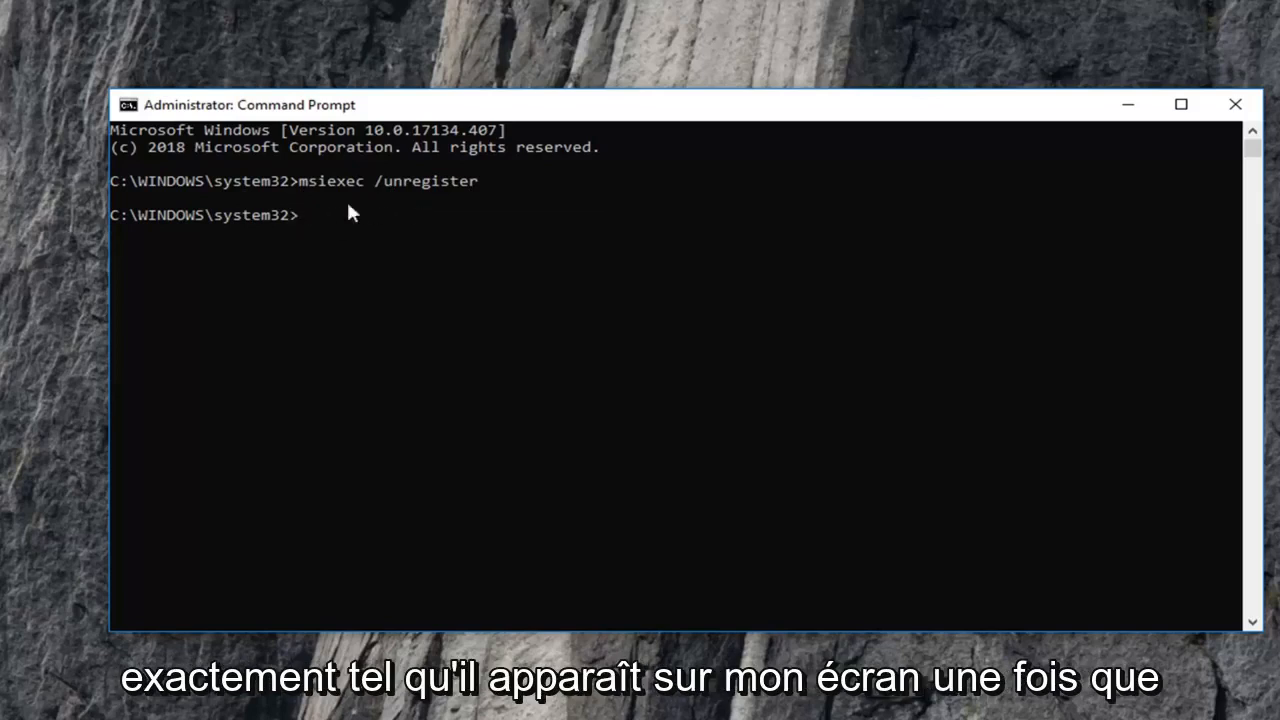
pyautogui.moveTo(380, 264)
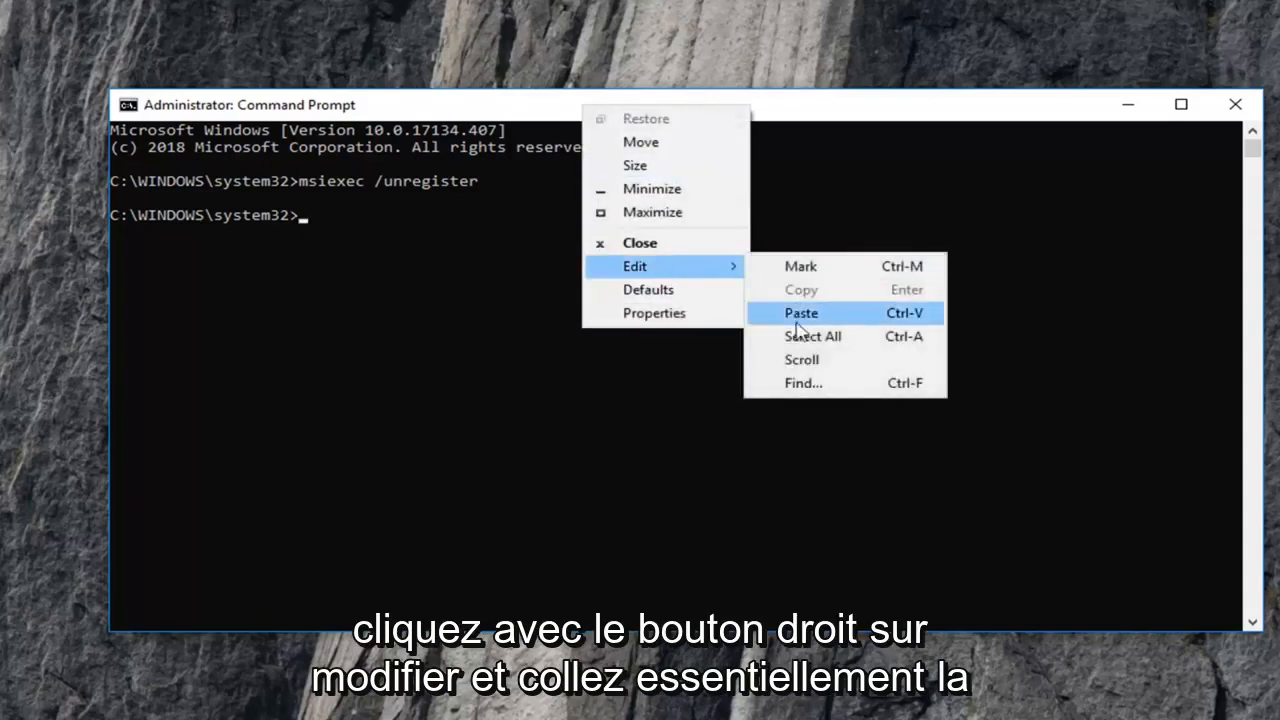
# Paste and run msiexec /regserver, then close the Command Prompt window
pyautogui.click(801, 313)
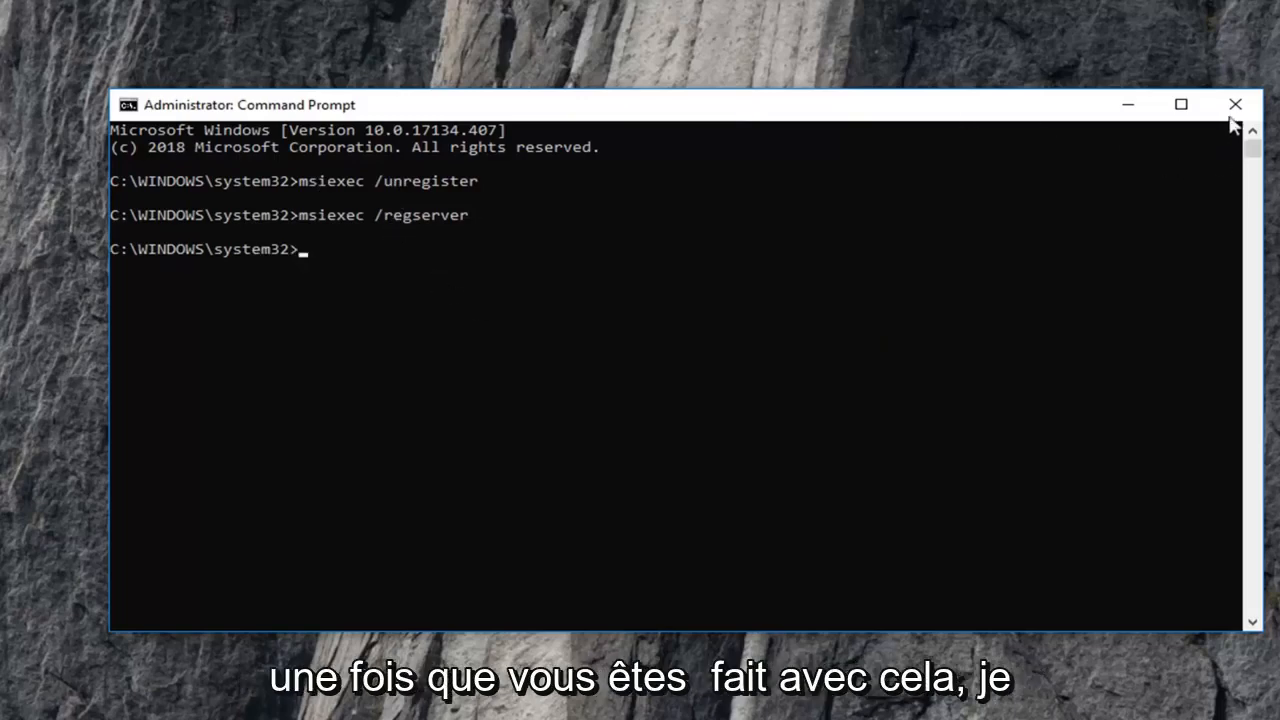
pyautogui.click(1235, 104)
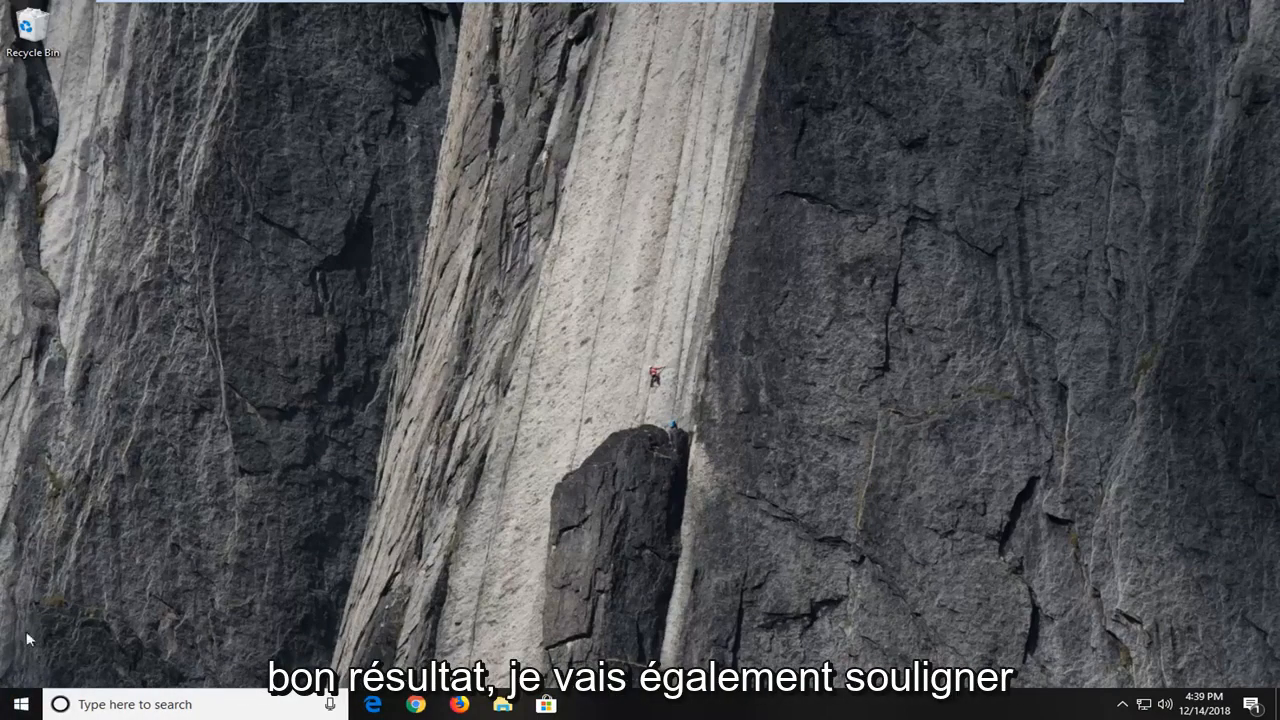
# Search Start for 'system restore' and open Create a restore point
pyautogui.click(20, 704)
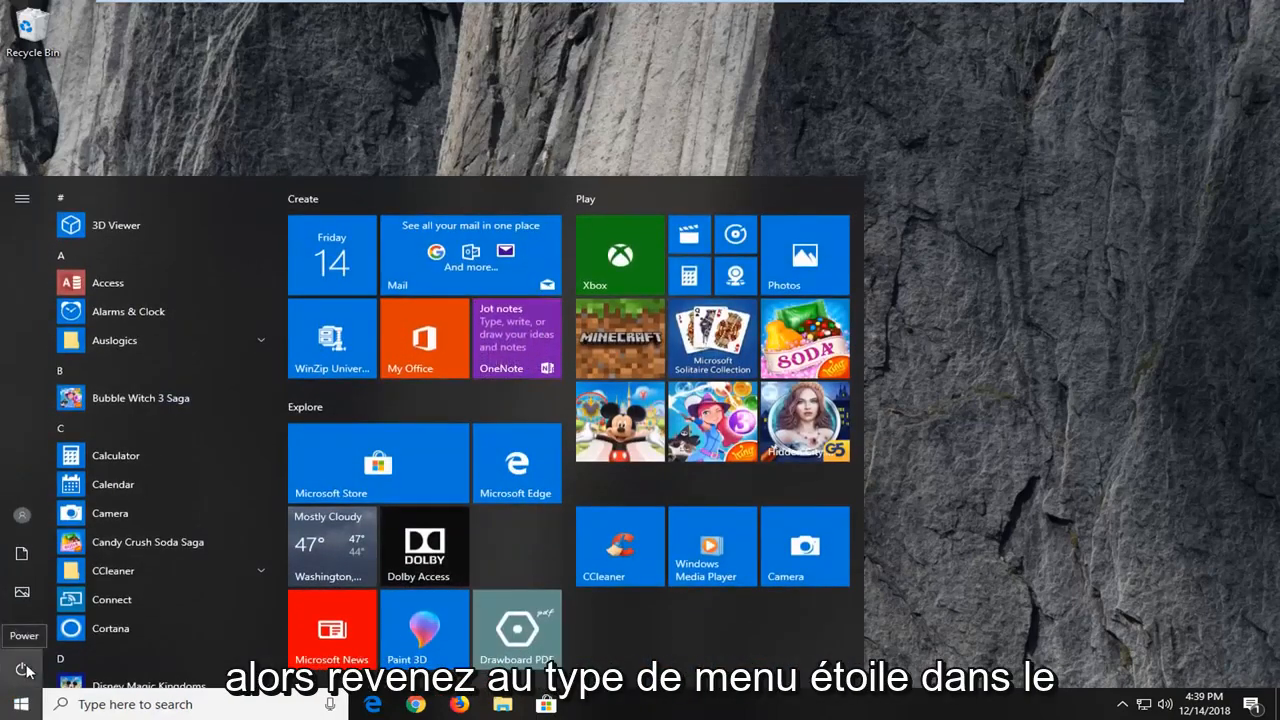
pyautogui.write('system restore')
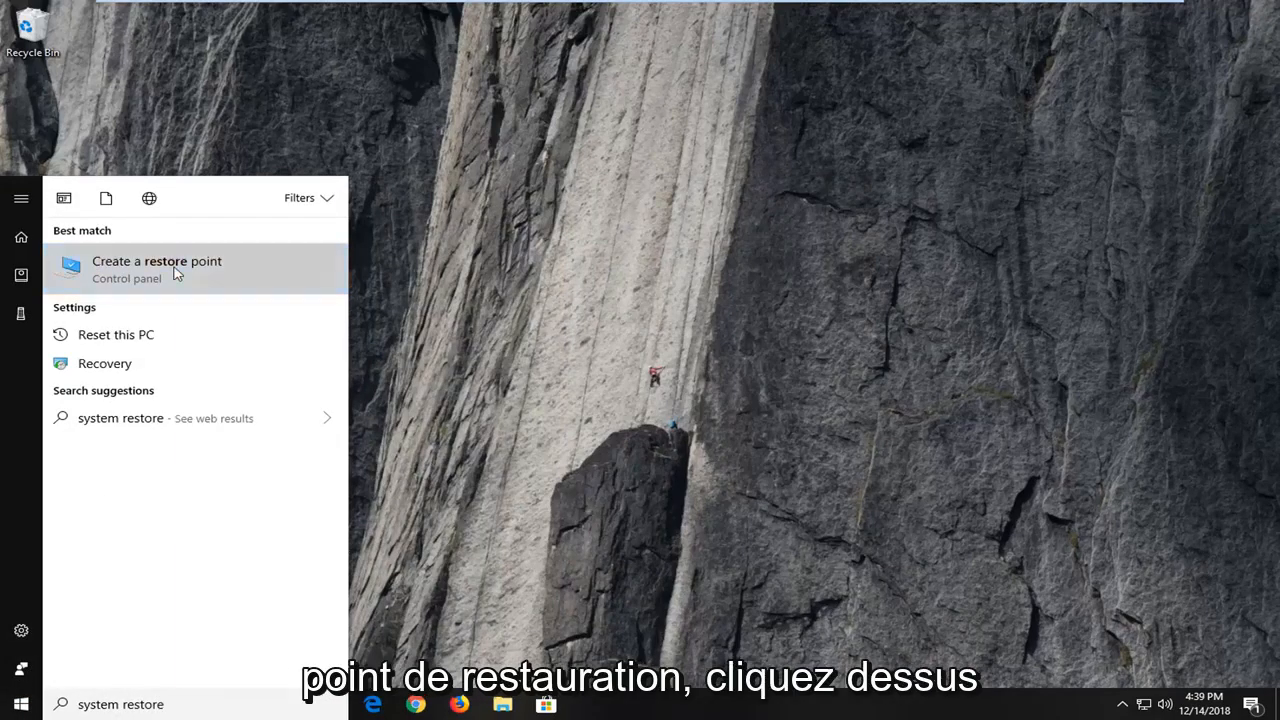
pyautogui.click(157, 268)
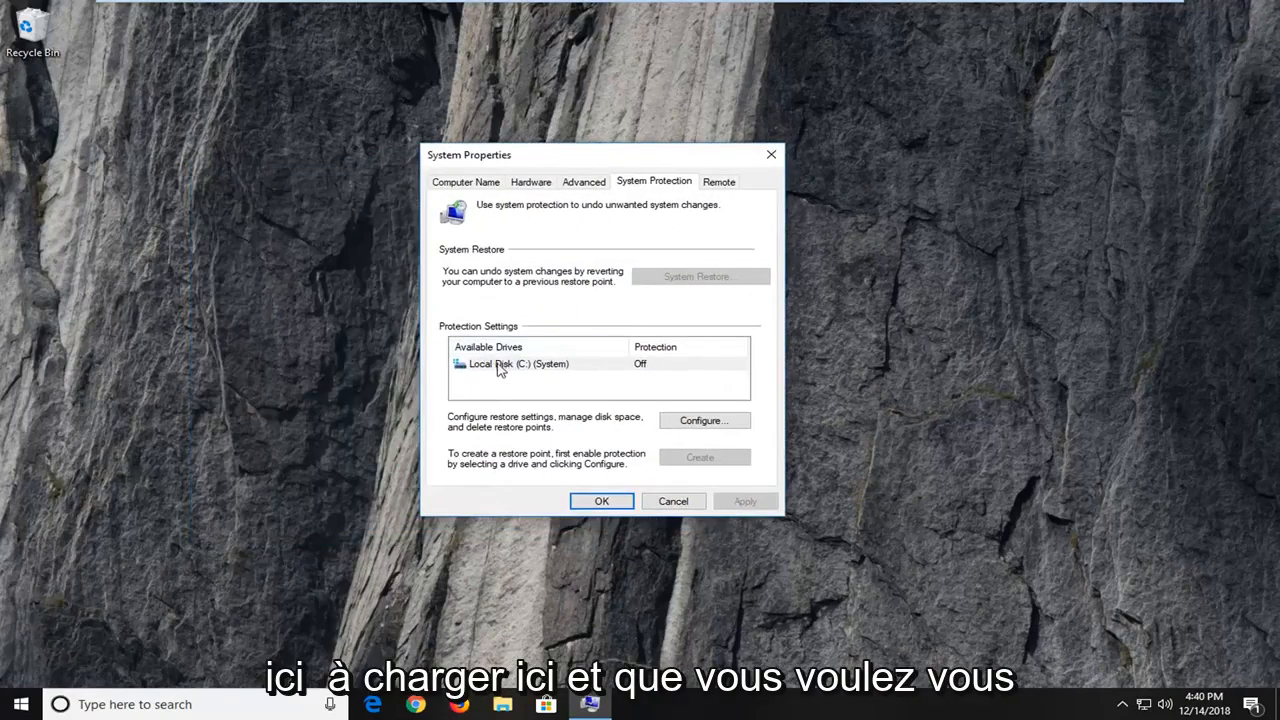
# Select the C: system drive and open its restore settings
pyautogui.click(540, 363)
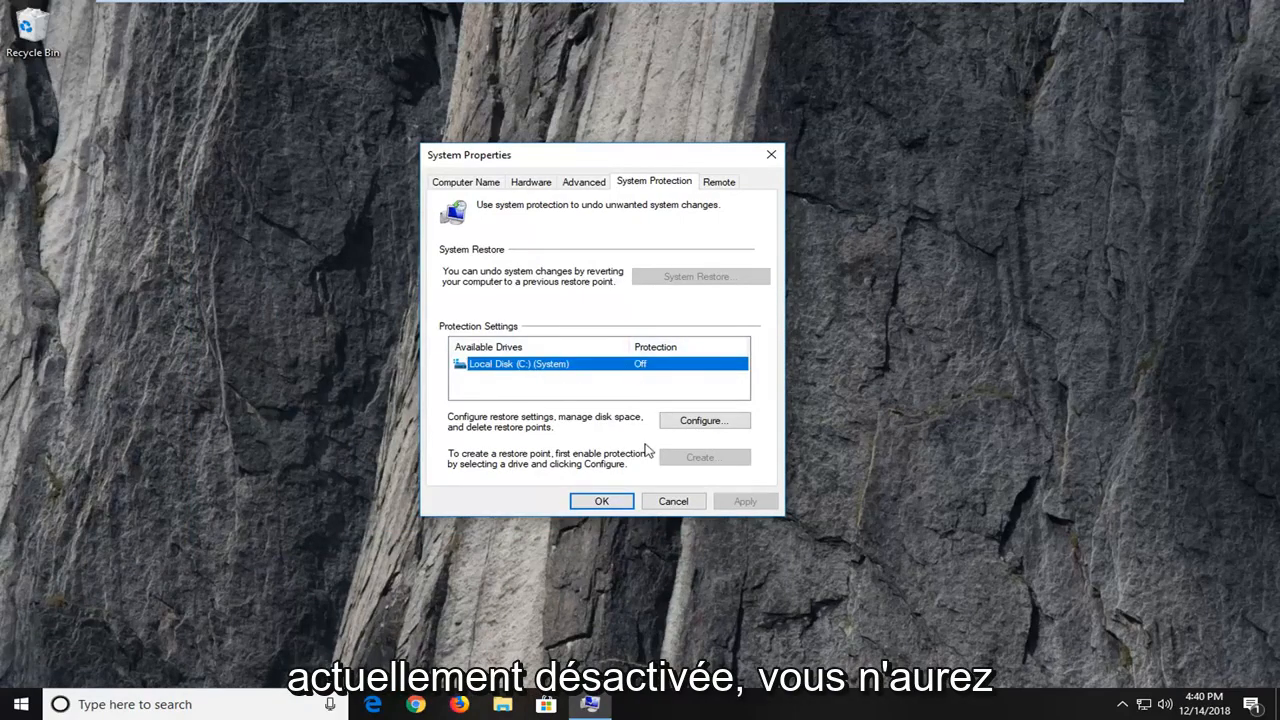
pyautogui.click(704, 420)
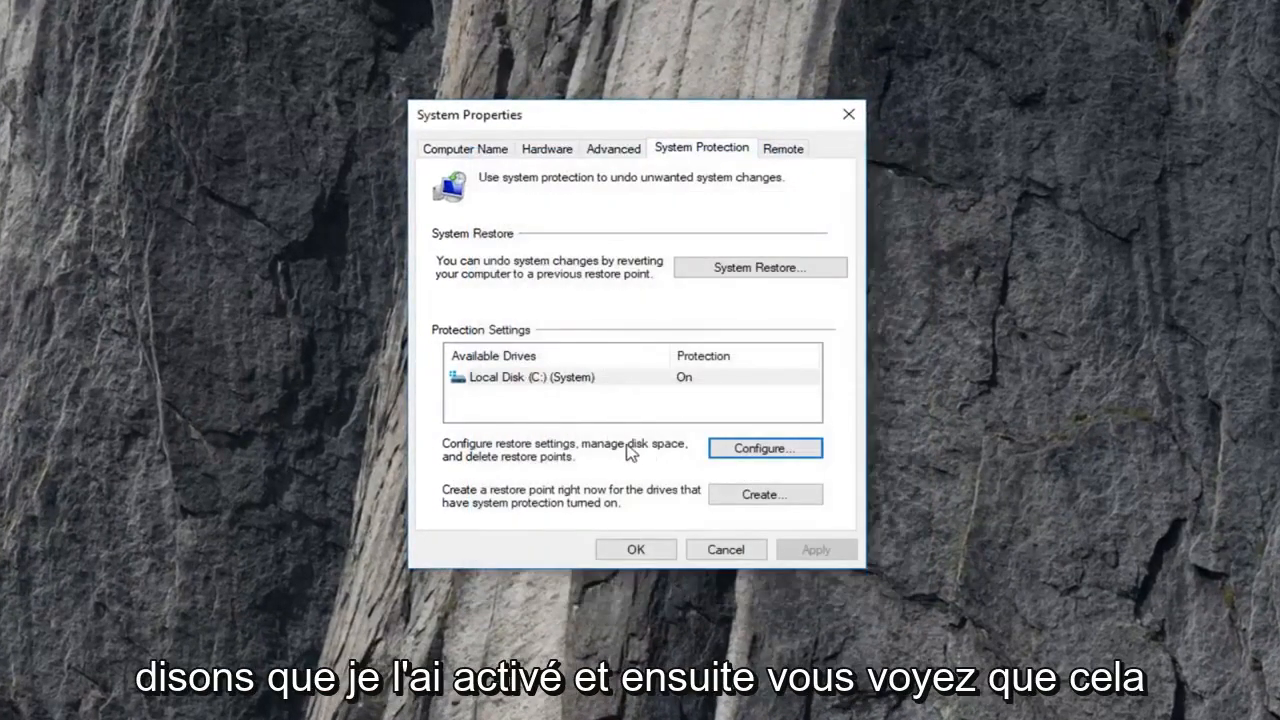
pyautogui.moveTo(735, 285)
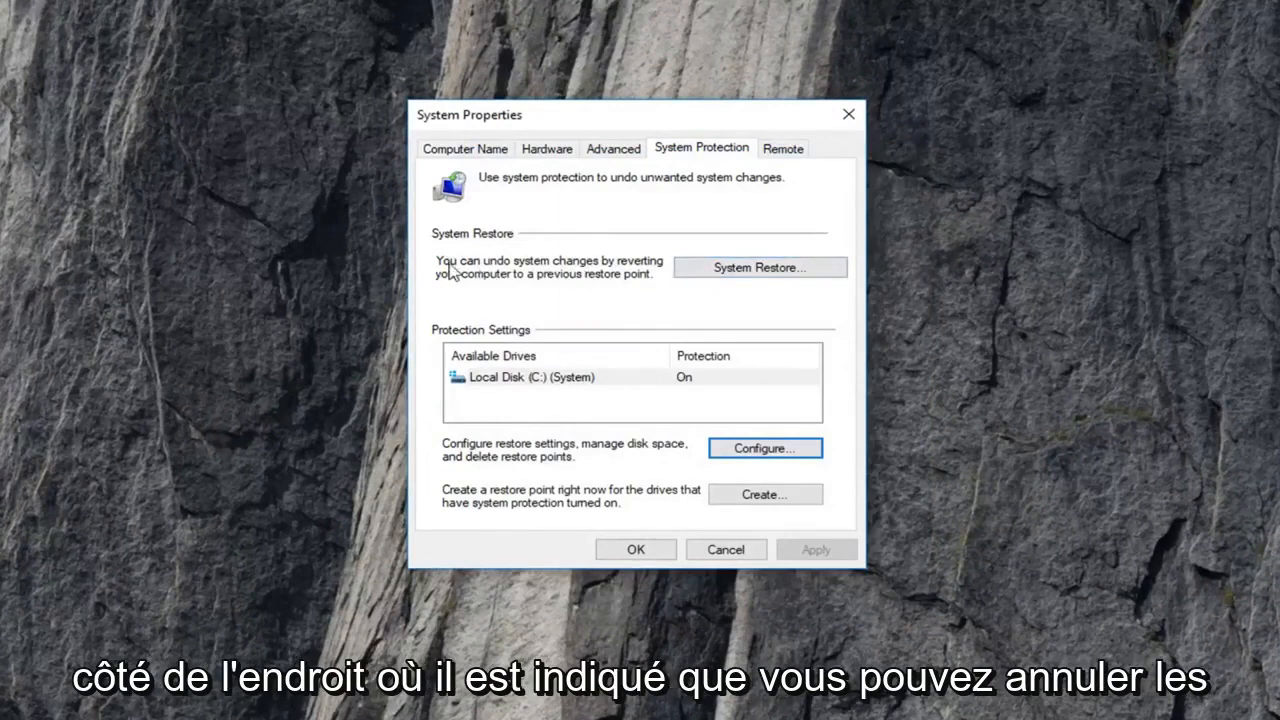
pyautogui.moveTo(462, 283)
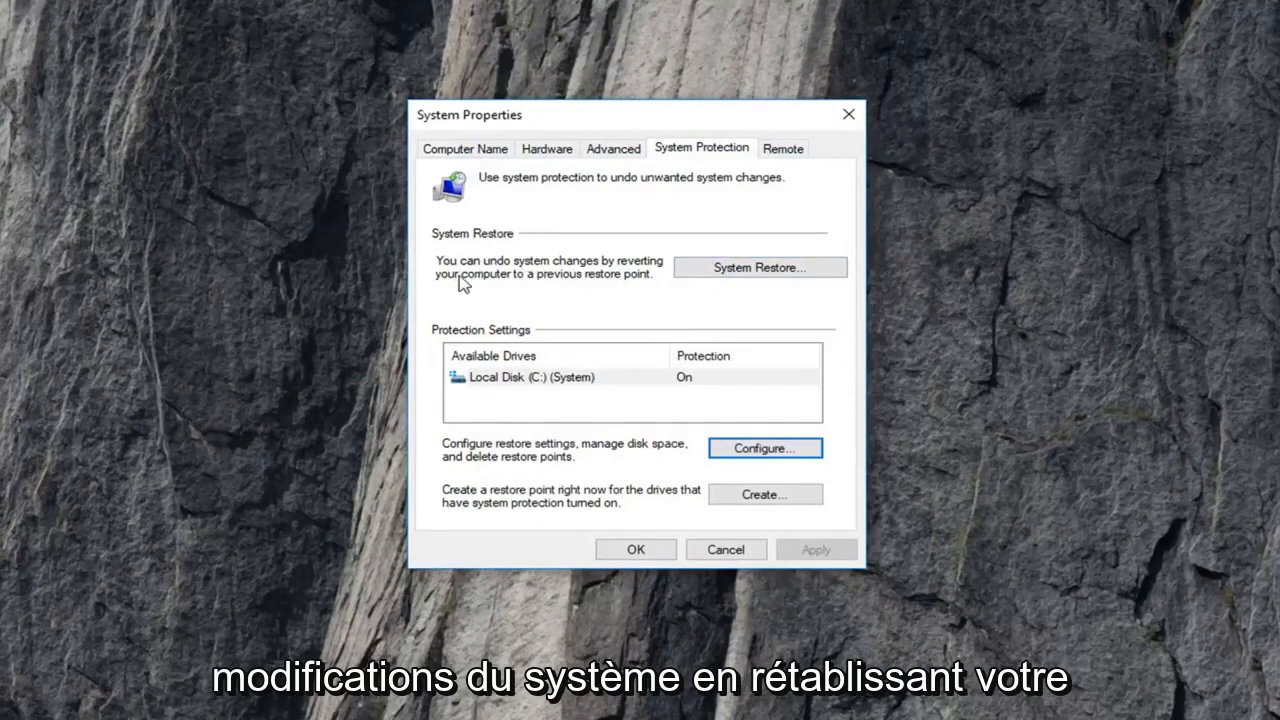
pyautogui.moveTo(588, 285)
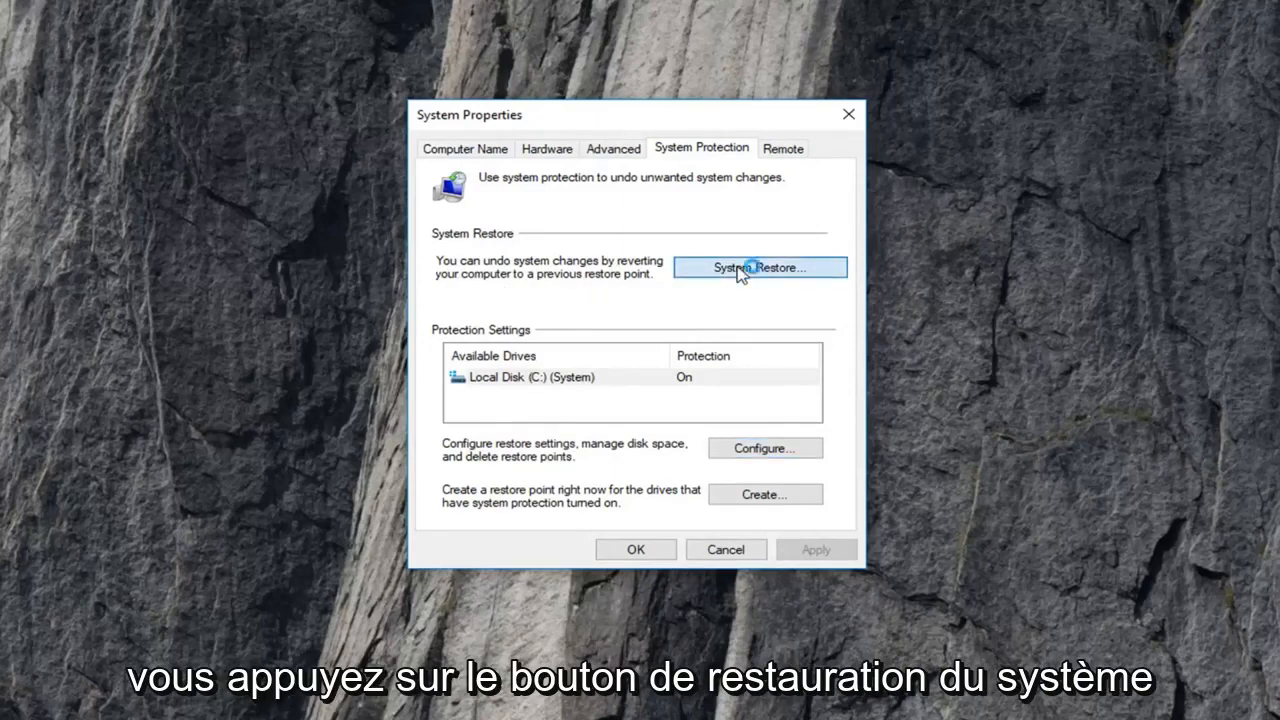
# Open the System Restore wizard, which reports no restore points exist
pyautogui.click(760, 267)
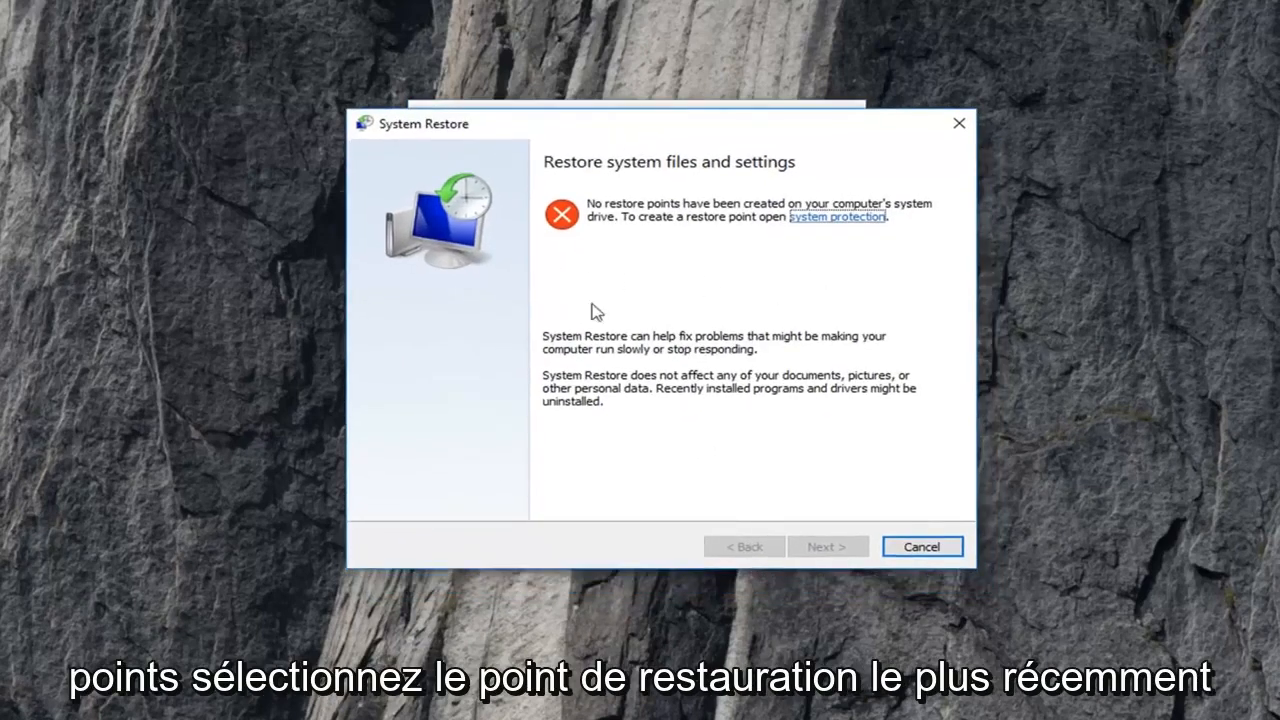
pyautogui.moveTo(613, 298)
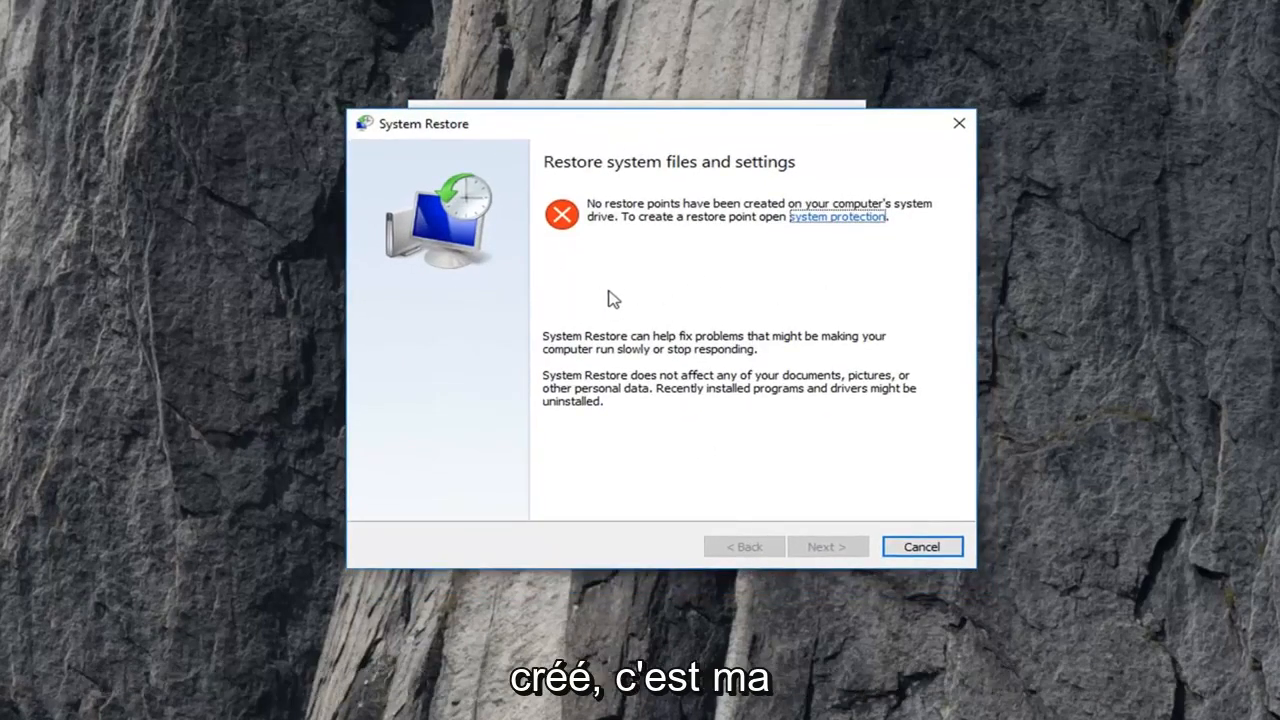
pyautogui.moveTo(558, 321)
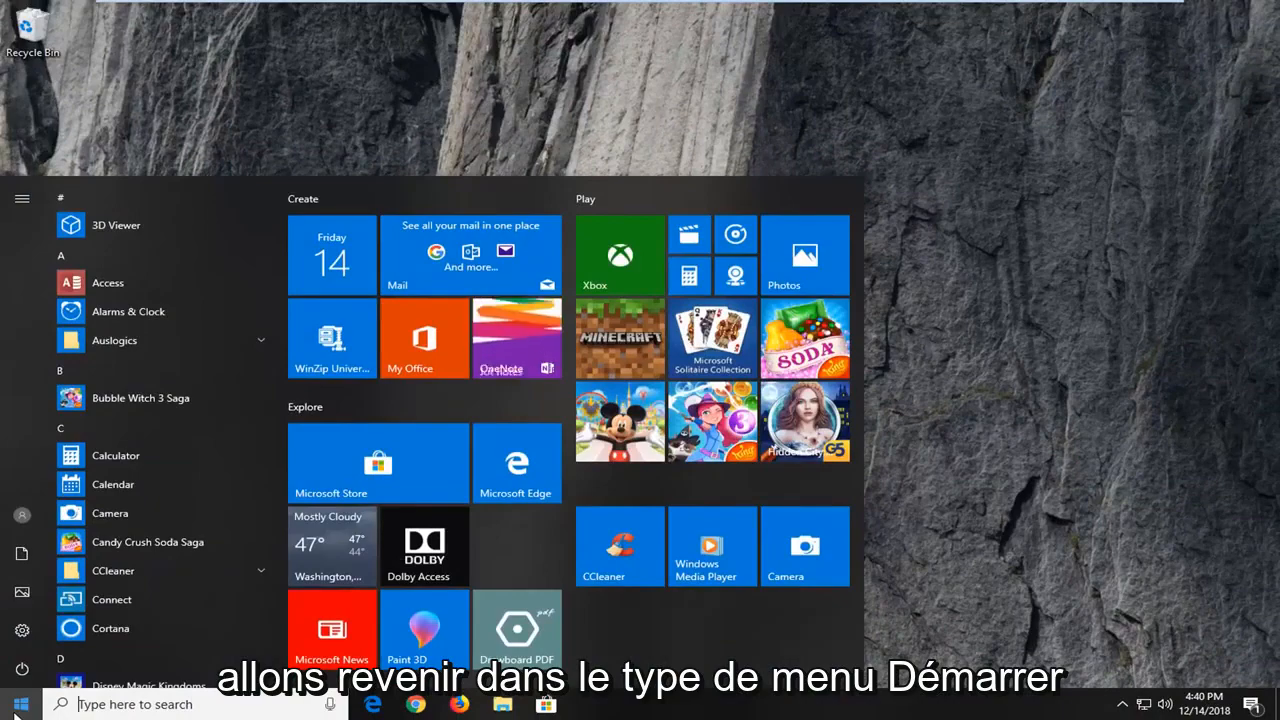
# Search for cmd and launch Command Prompt as administrator, confirming UAC with Yes
pyautogui.write('cmd')
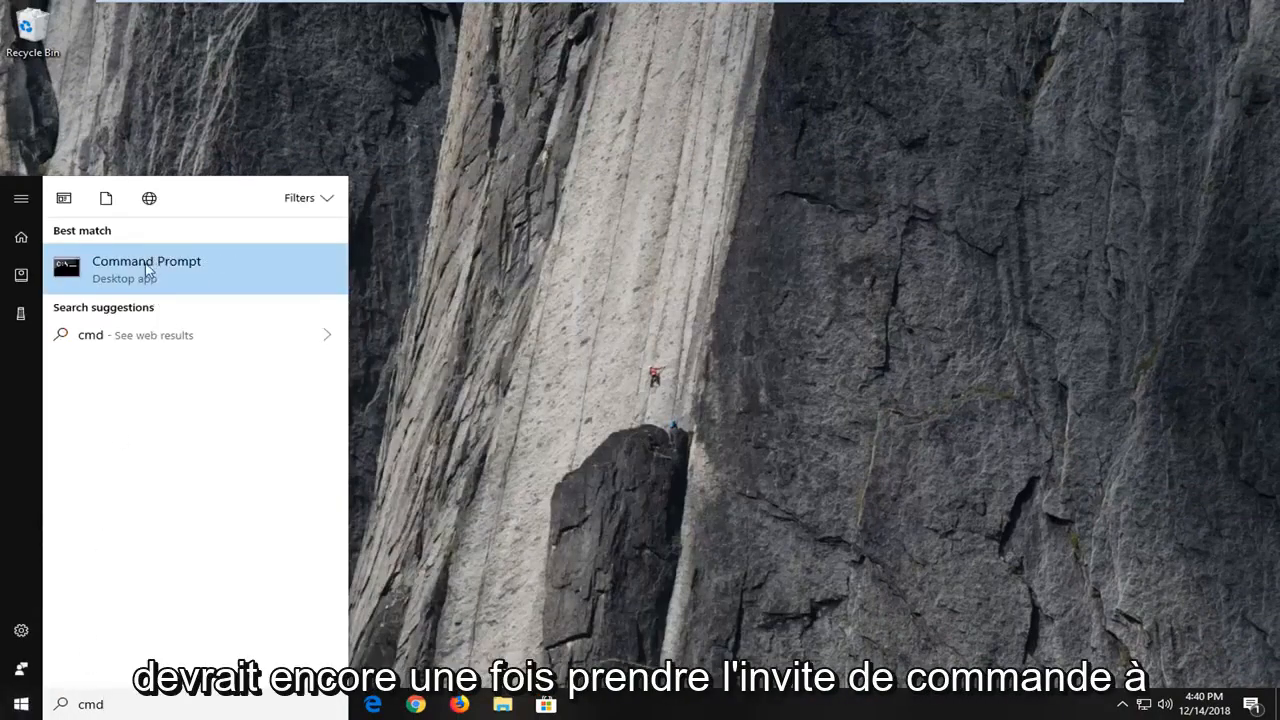
pyautogui.rightClick(146, 267)
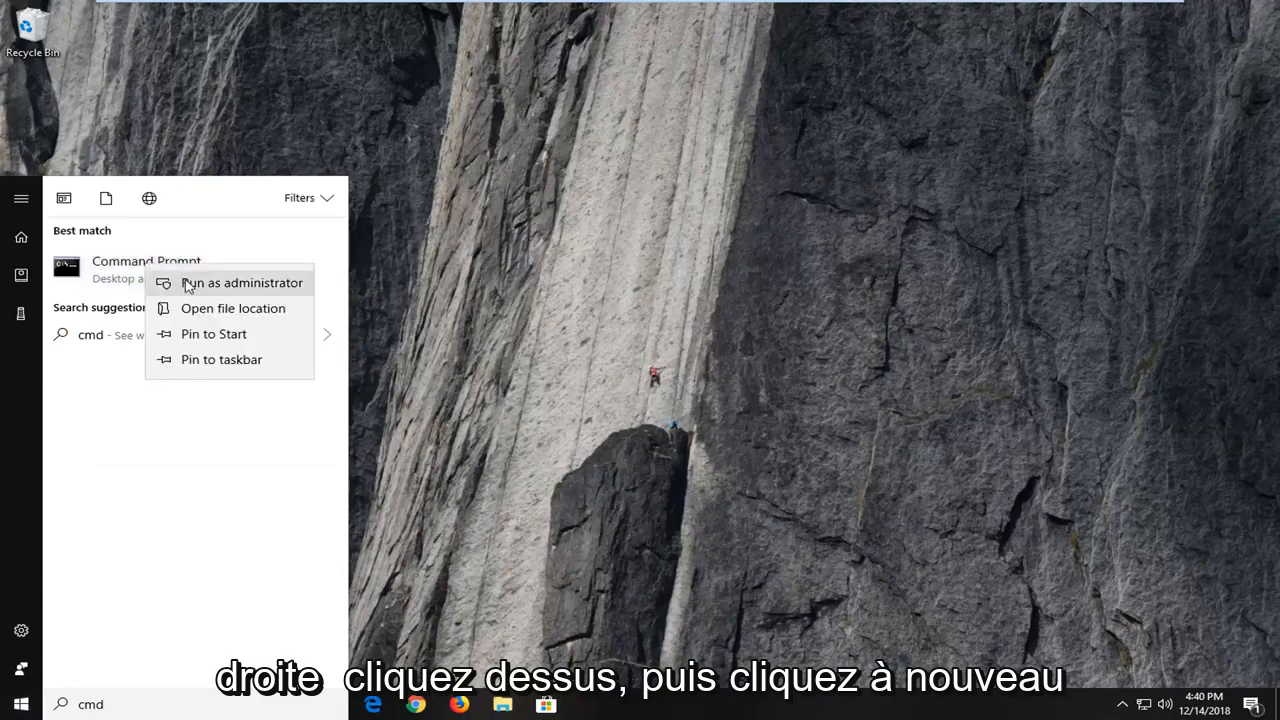
pyautogui.click(242, 282)
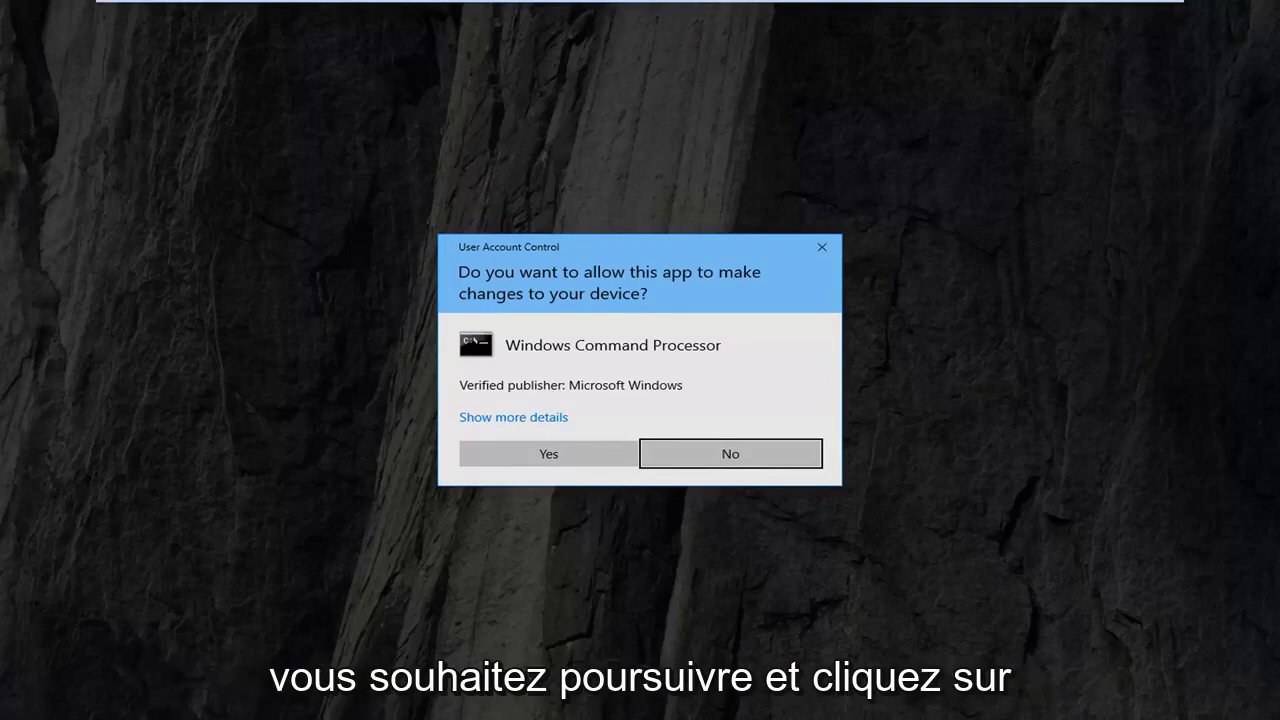
pyautogui.click(547, 453)
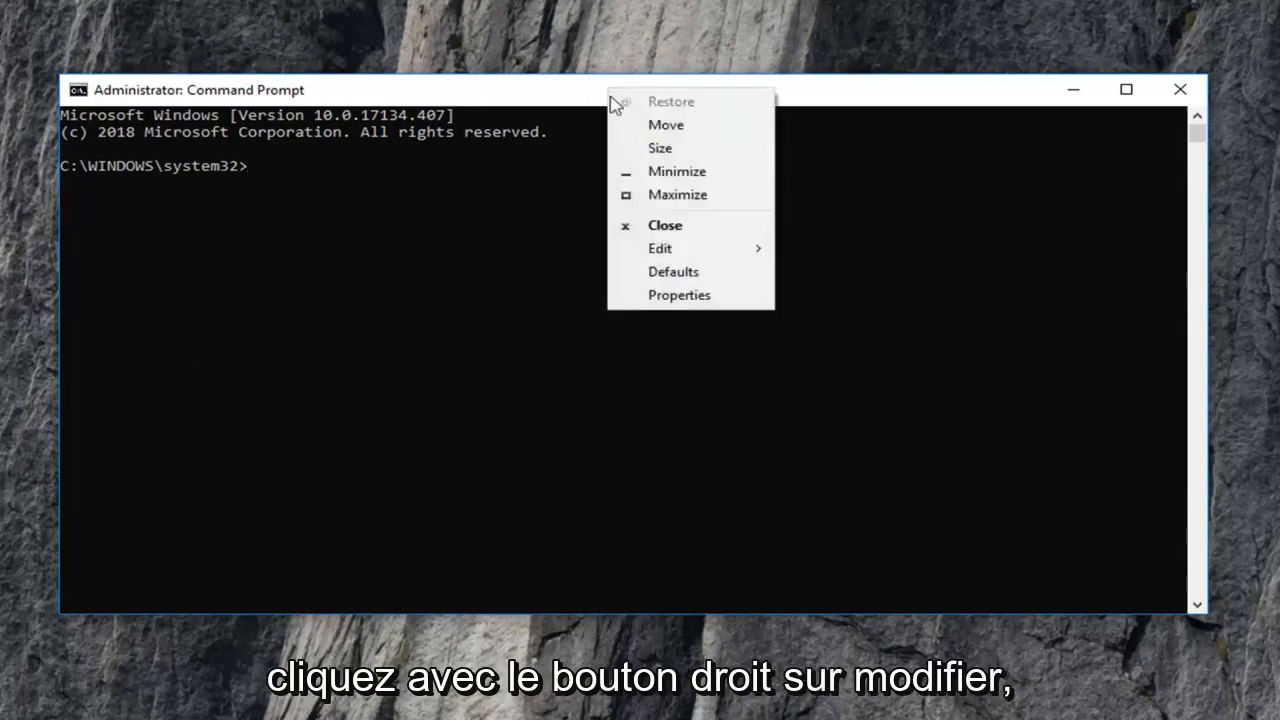
# Paste DISM.exe /Online /Cleanup-image /Restorehealth via the console's Edit menu
pyautogui.click(660, 248)
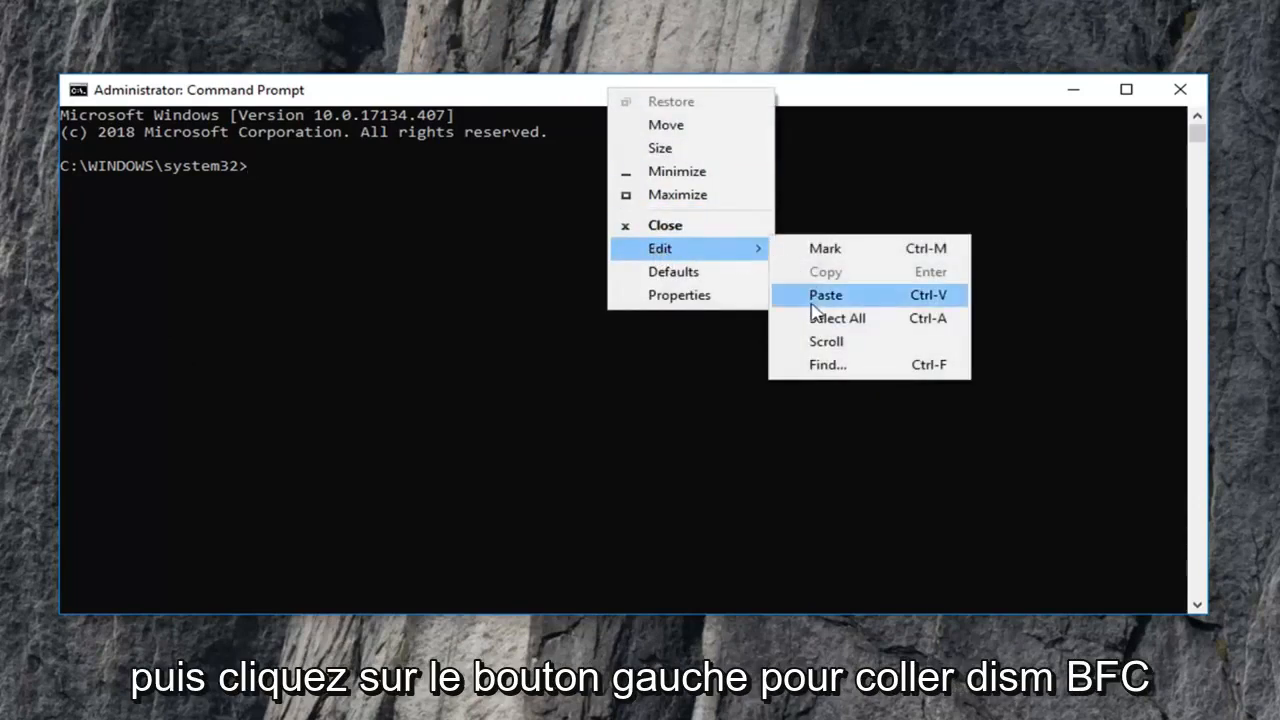
pyautogui.click(825, 294)
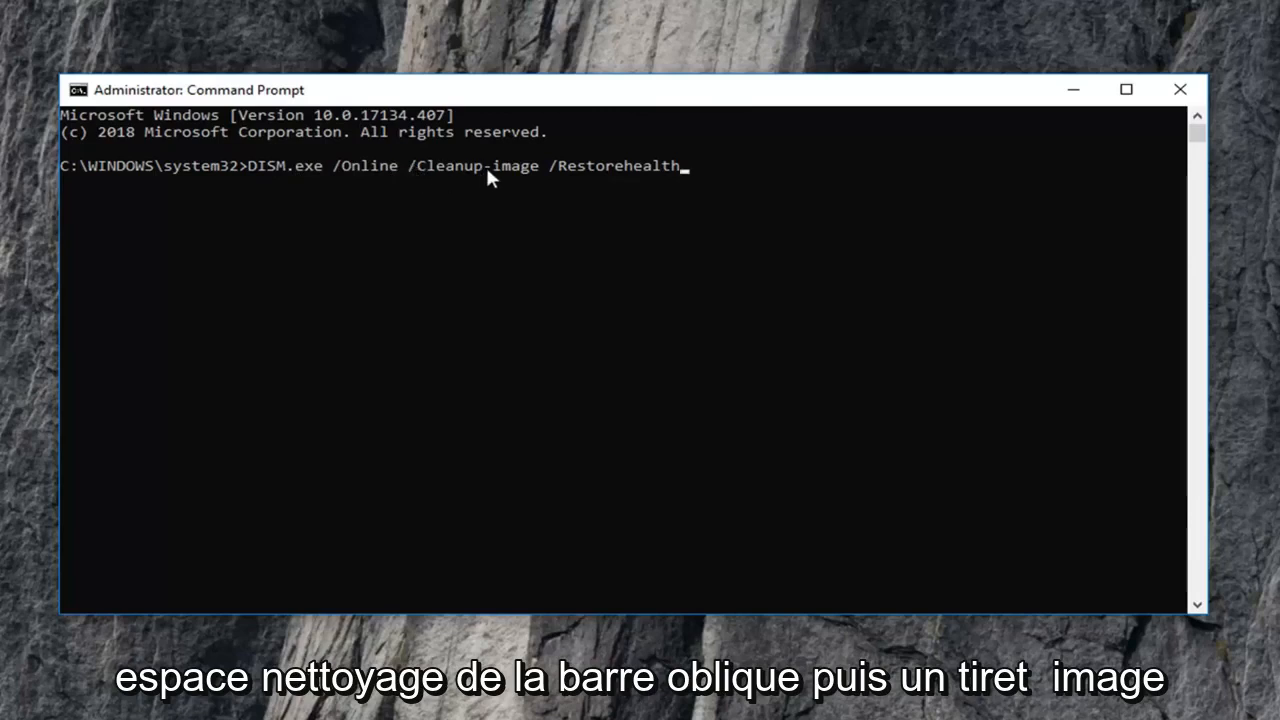
pyautogui.moveTo(518, 184)
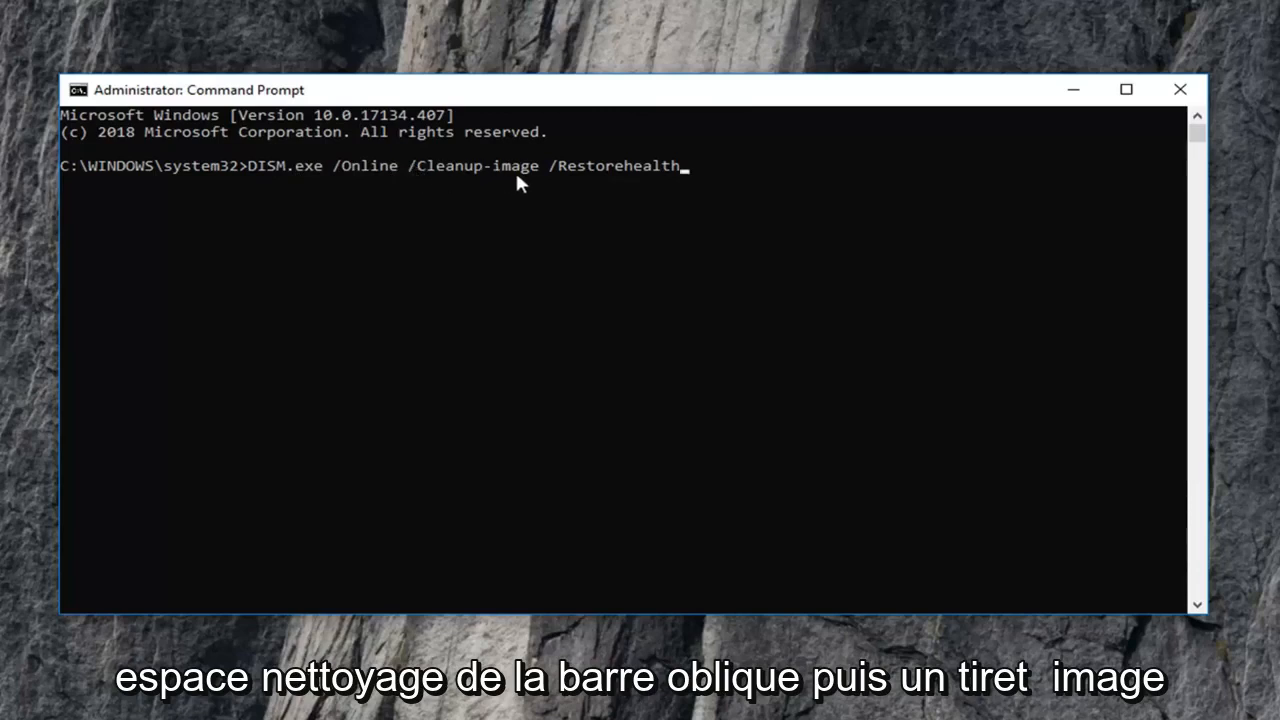
pyautogui.moveTo(558, 190)
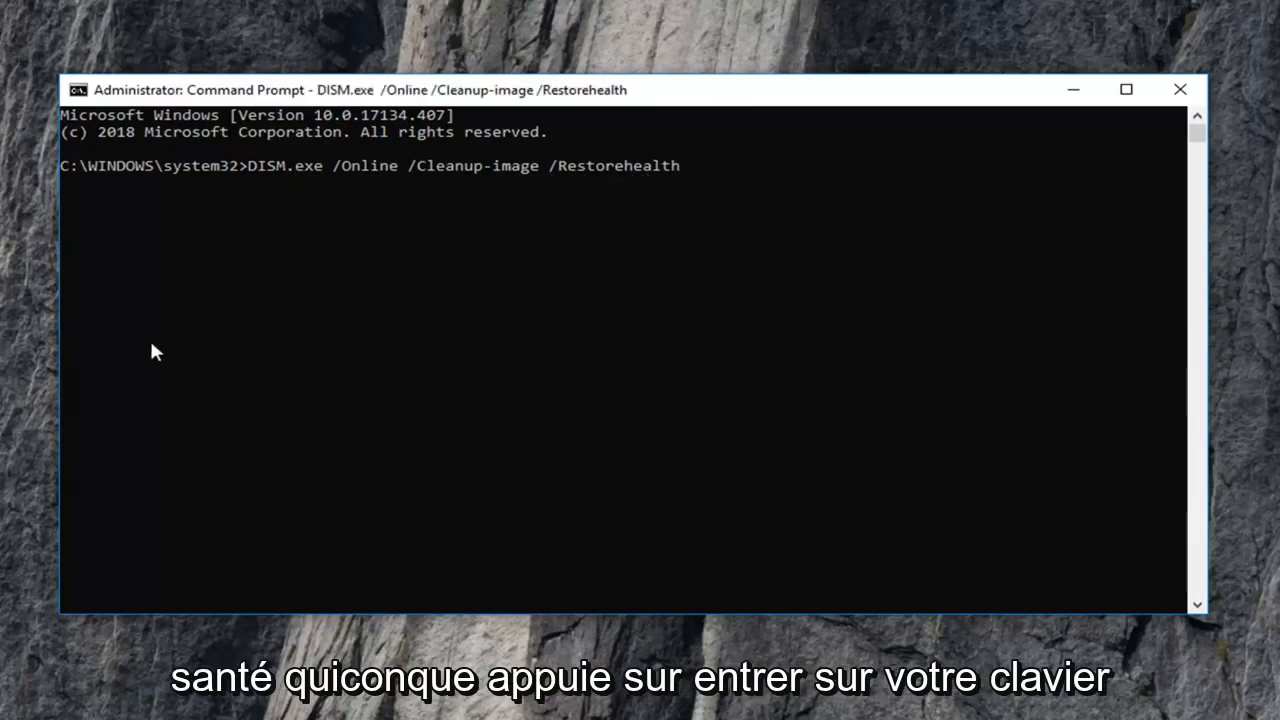
# Execute the pasted DISM /Restorehealth command
pyautogui.press('enter')
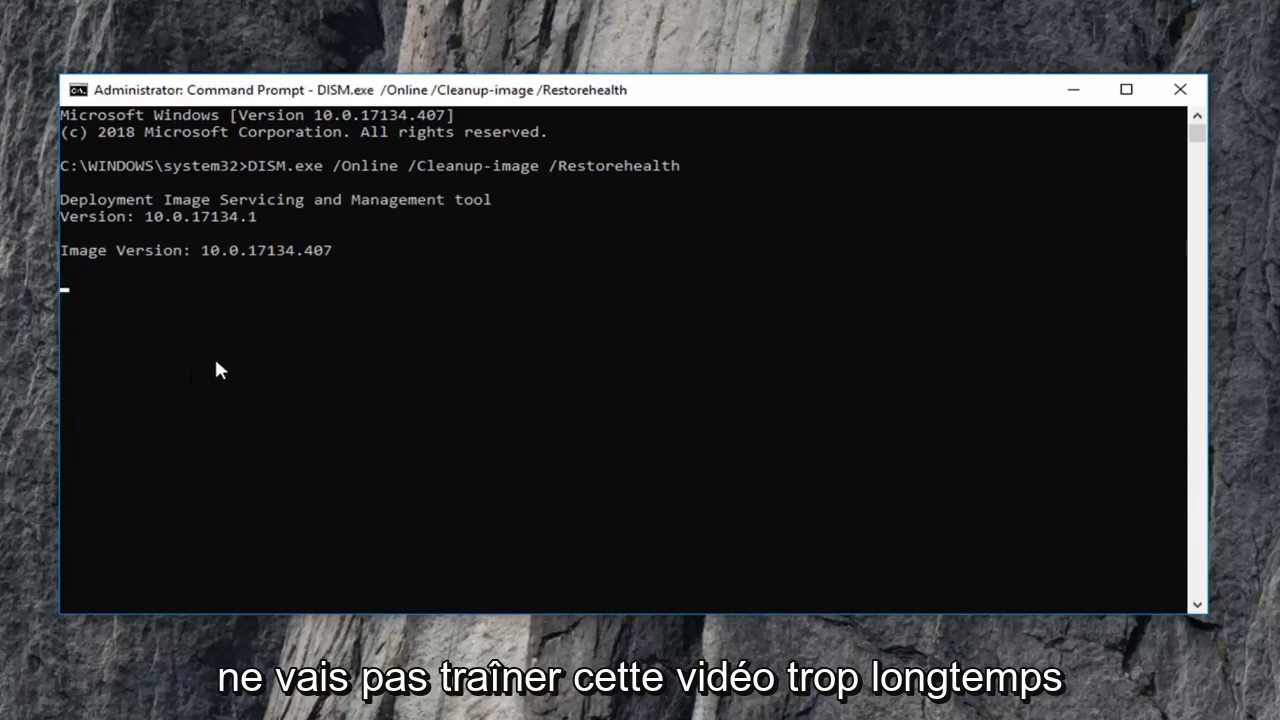
pyautogui.moveTo(235, 315)
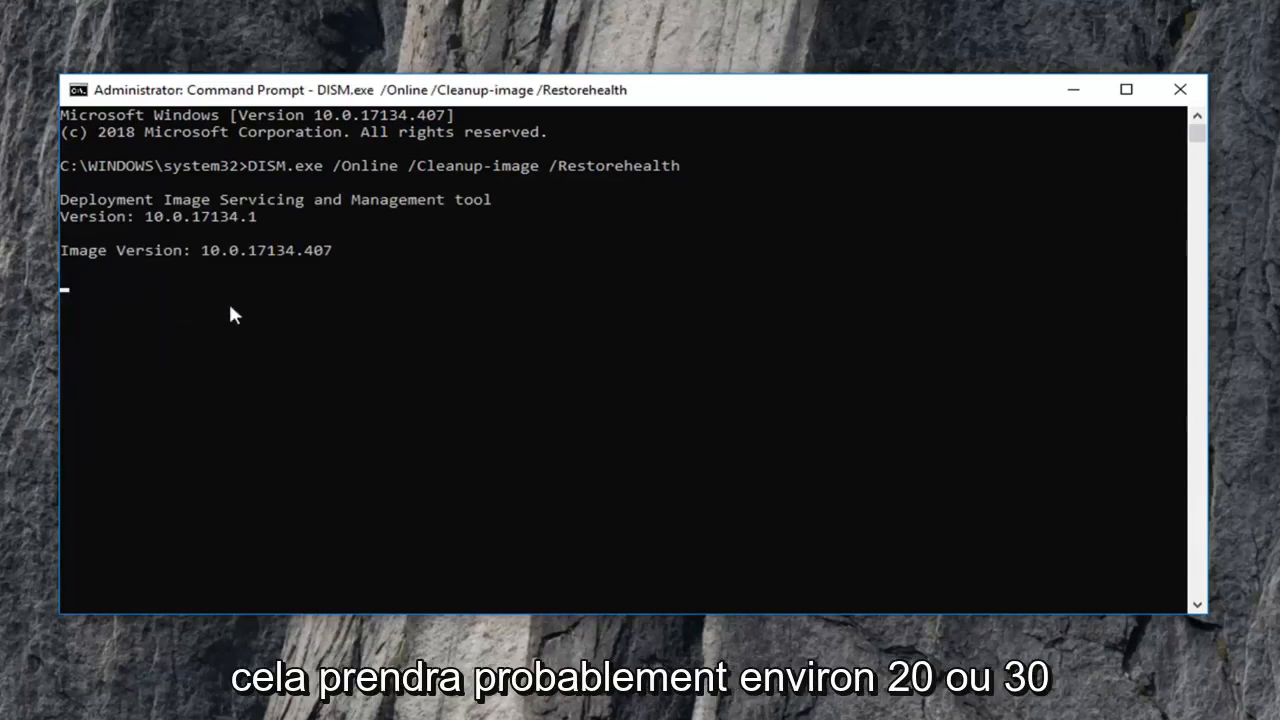
pyautogui.moveTo(147, 422)
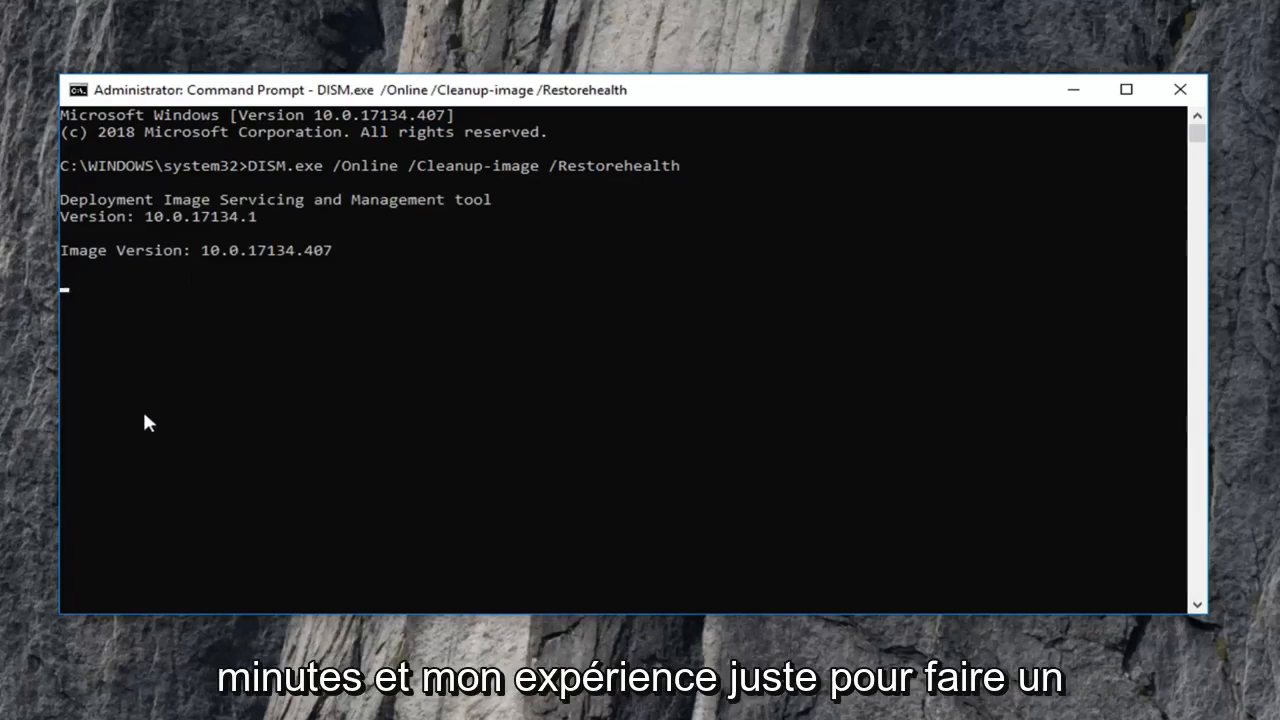
pyautogui.moveTo(293, 384)
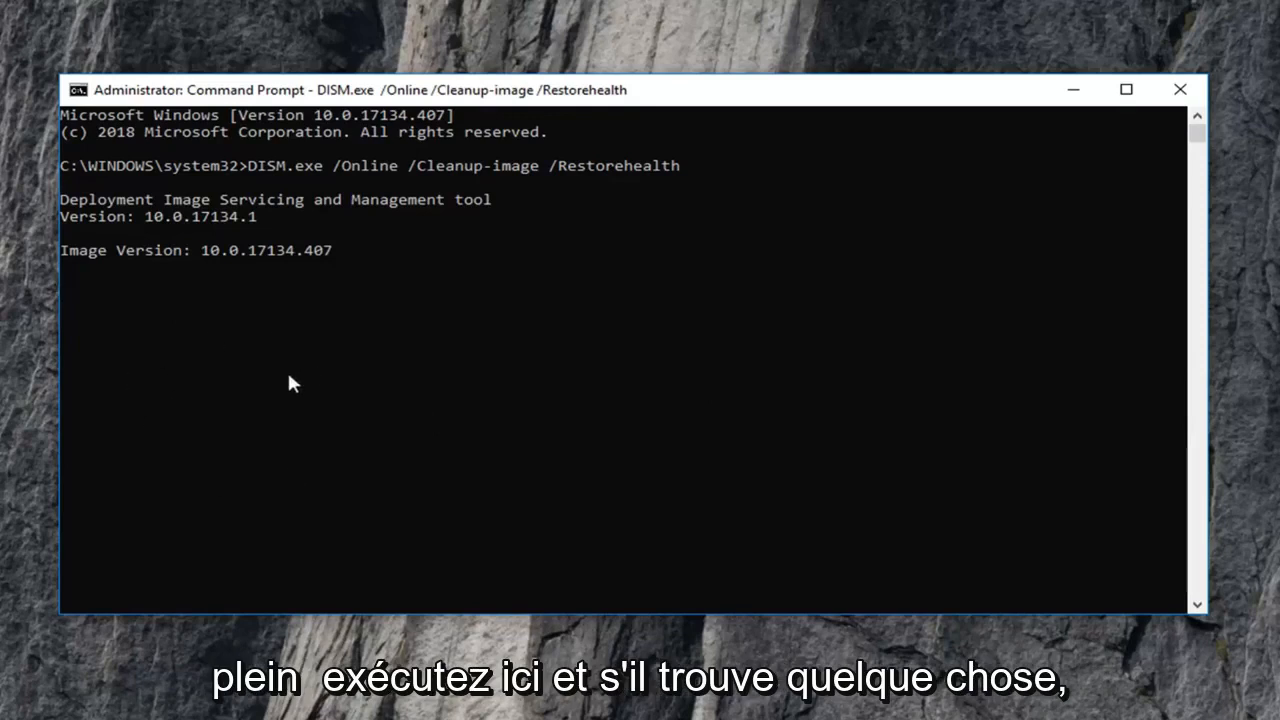